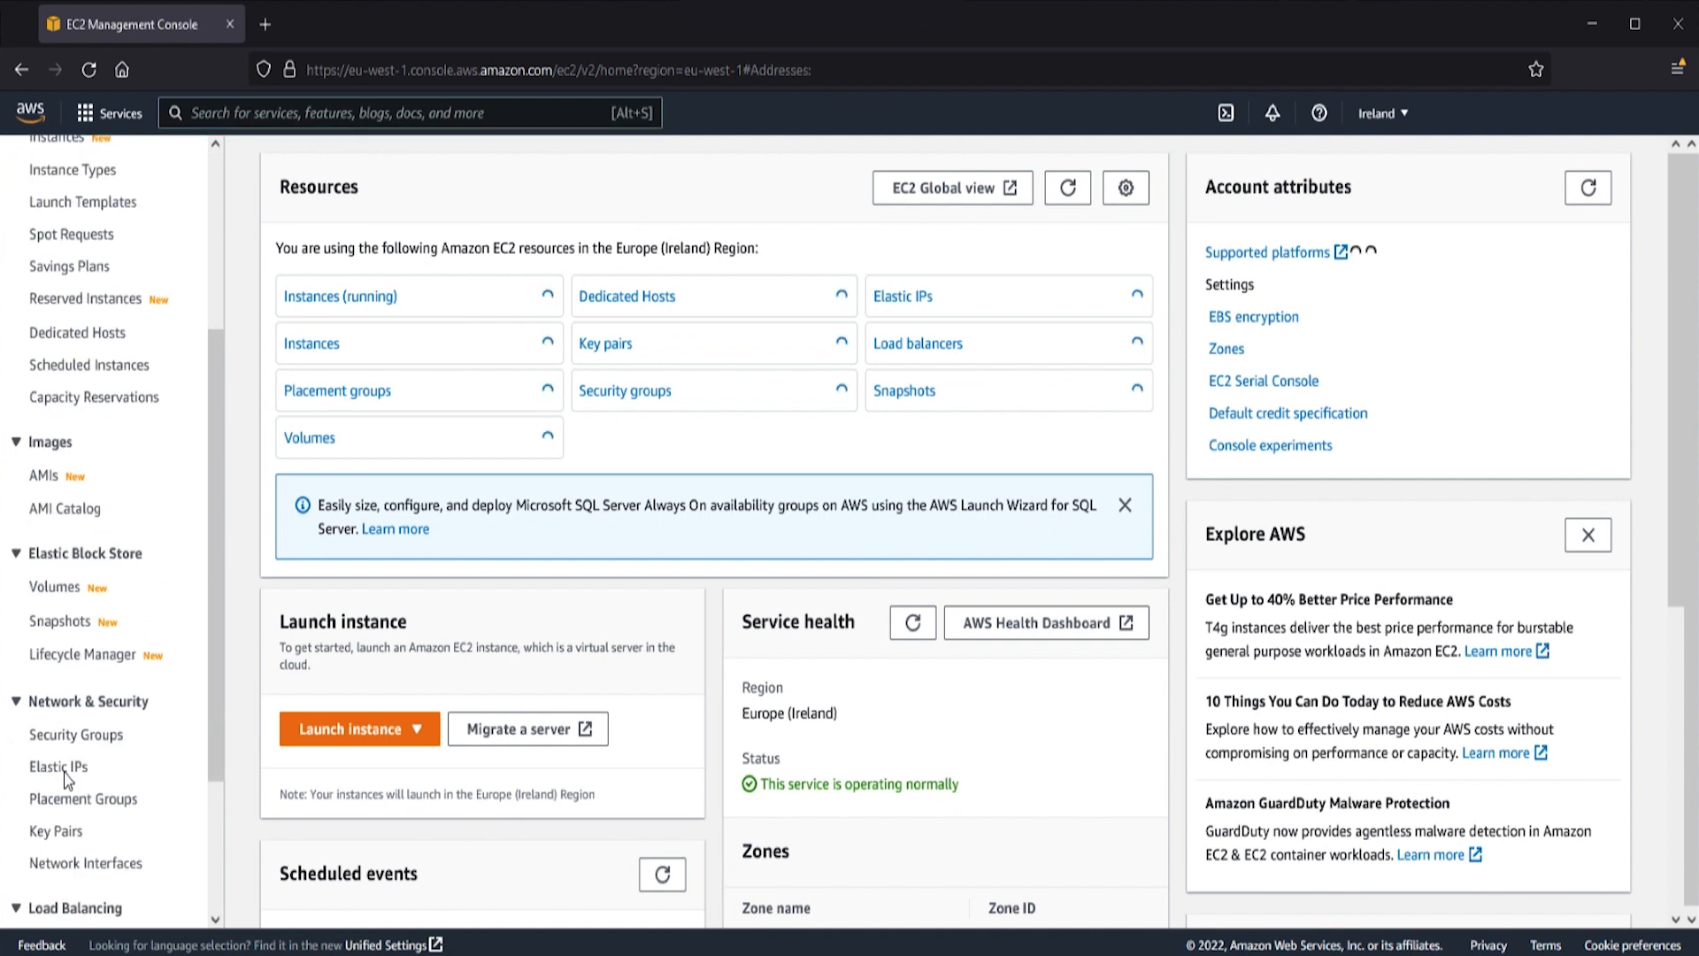
# Show the Elastic IP list and the actions available for 34.251.58.114
pyautogui.click(59, 766)
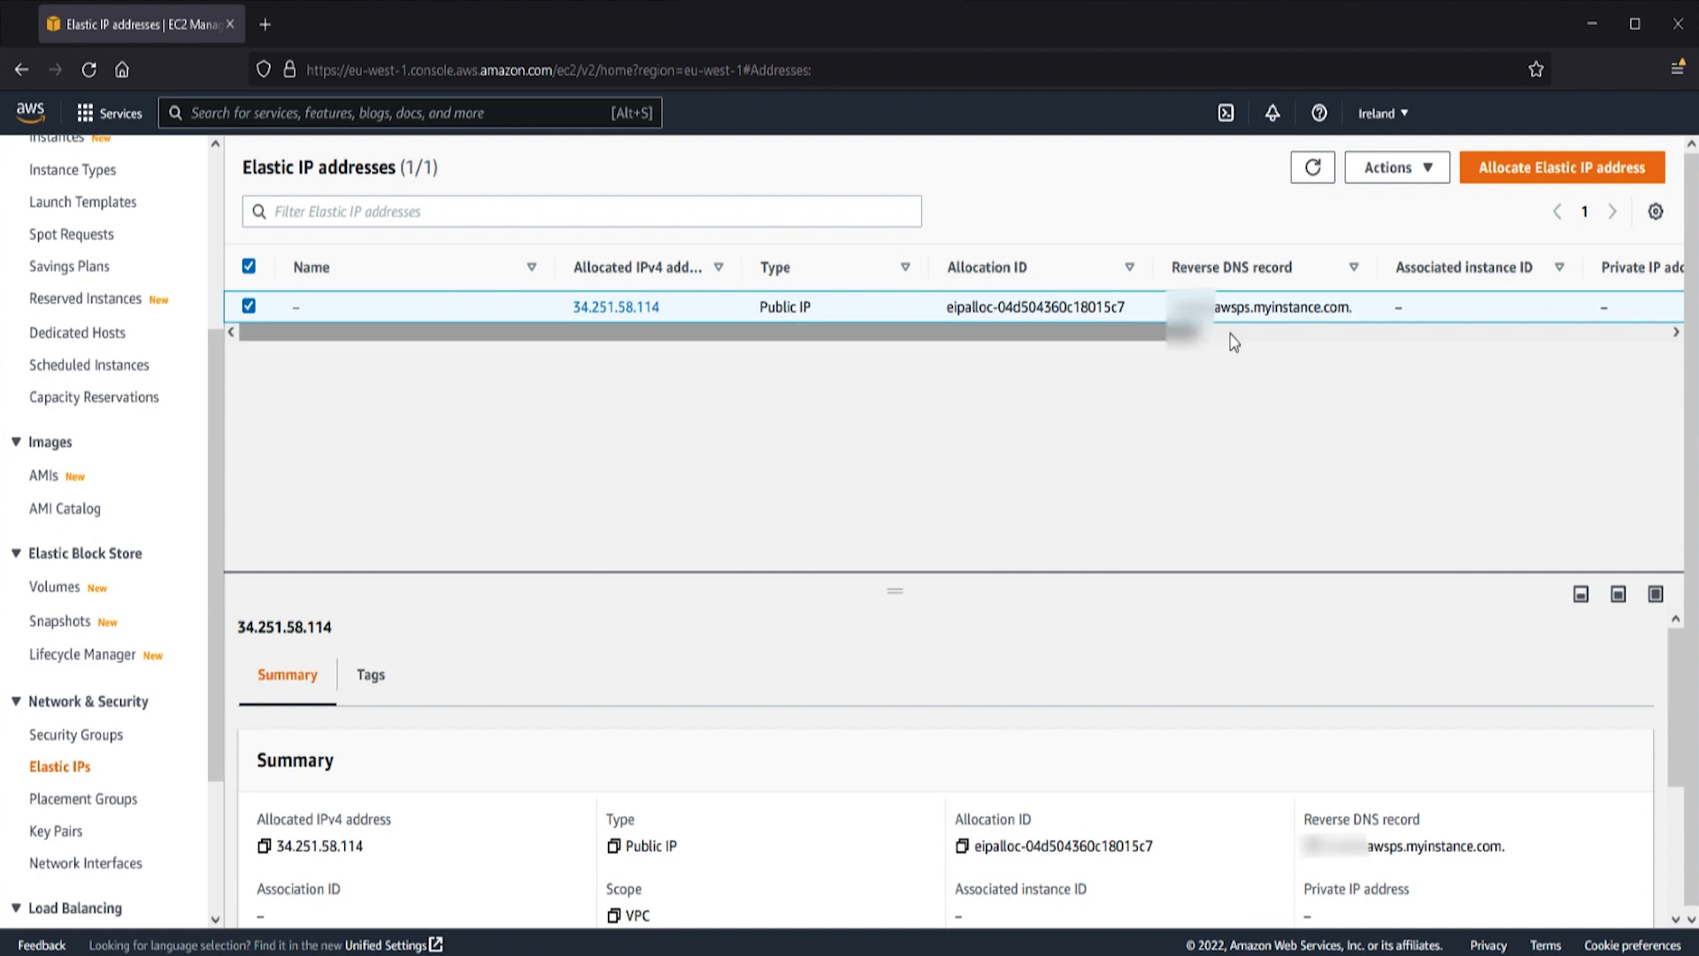
pyautogui.click(1396, 167)
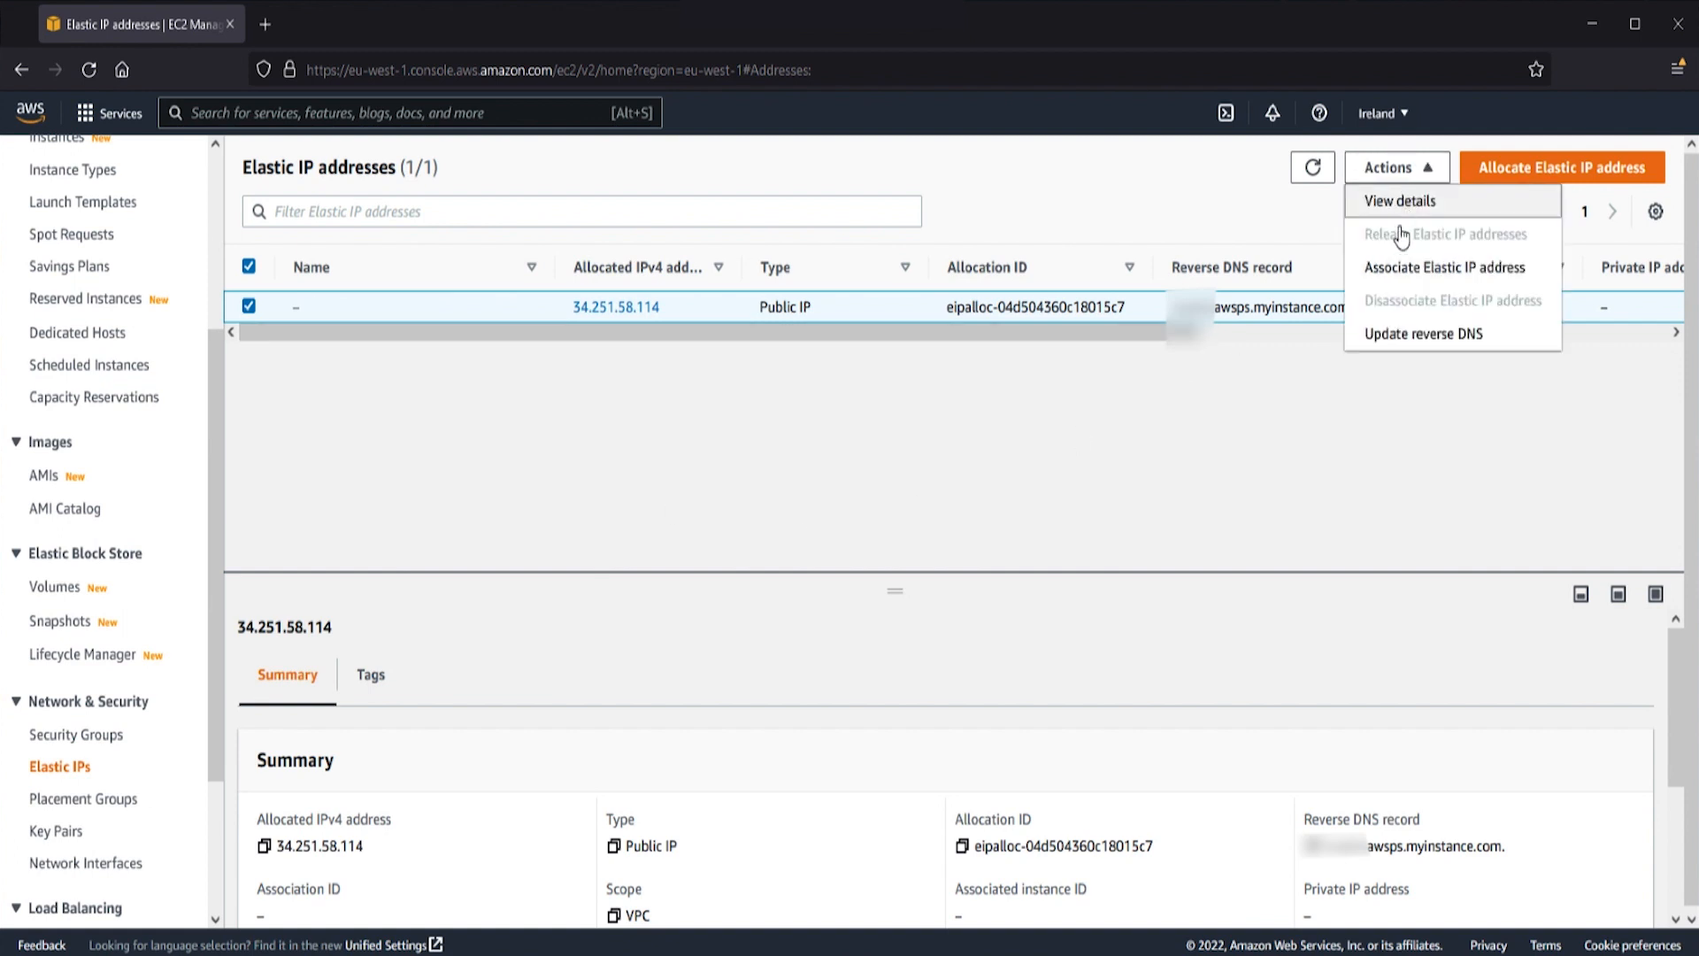
# Clear the reverse DNS domain name of 34.251.58.114, confirming with 'update'
pyautogui.click(1422, 333)
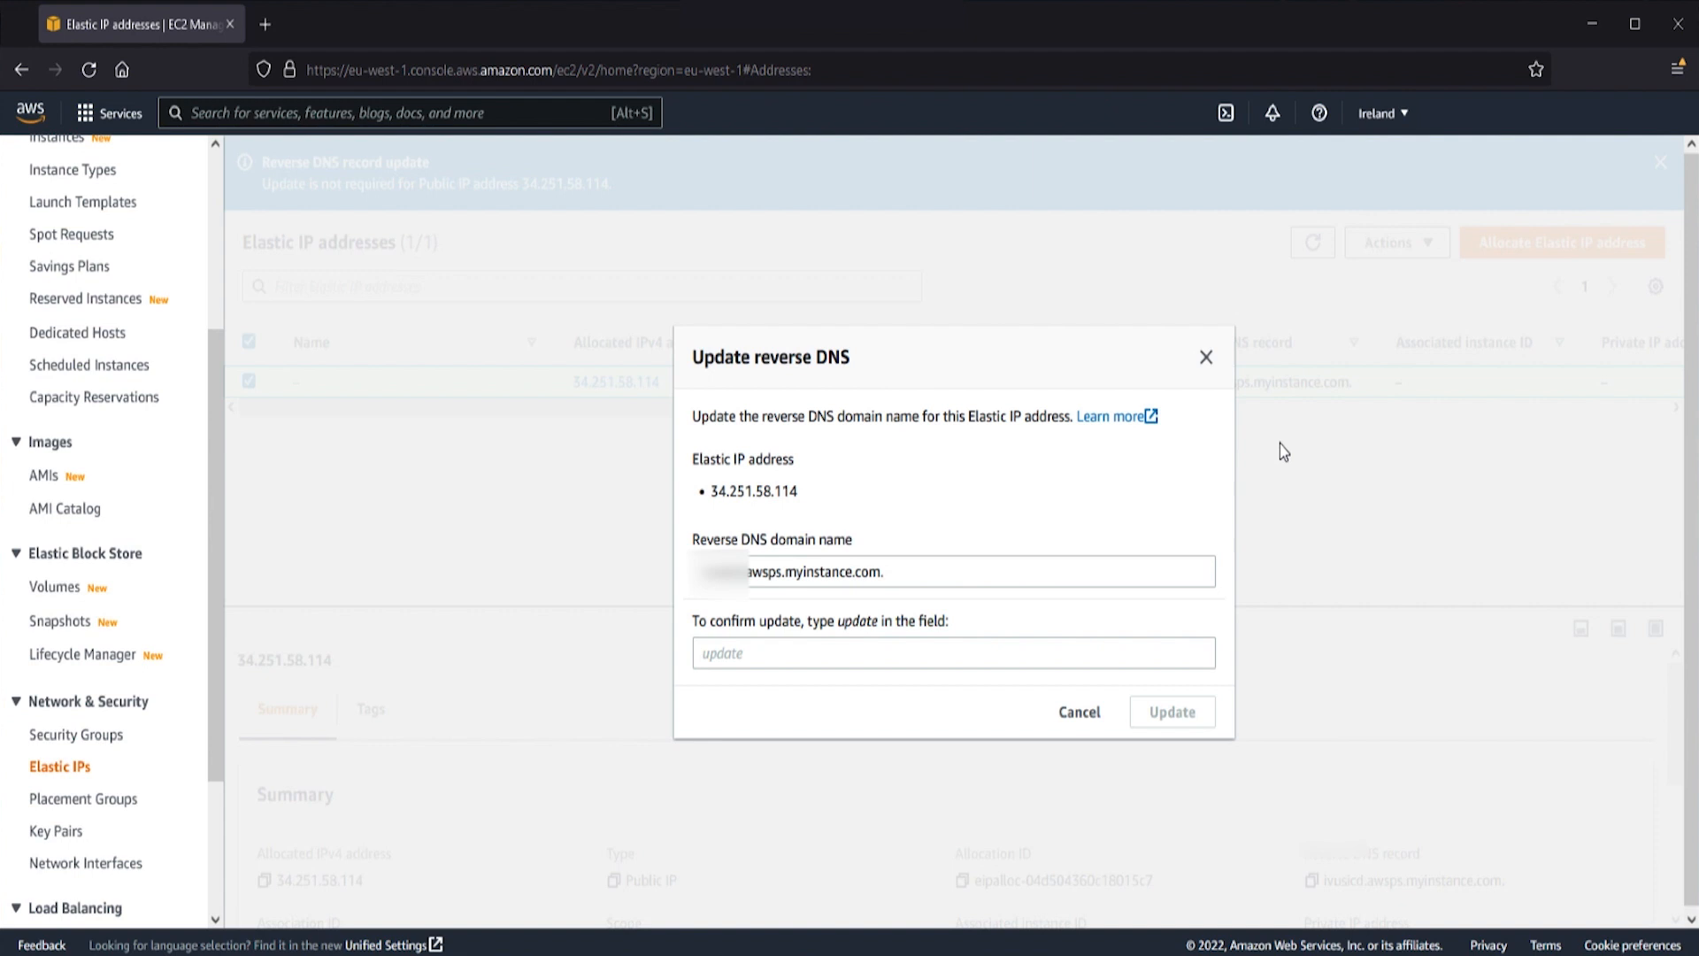
pyautogui.click(951, 571)
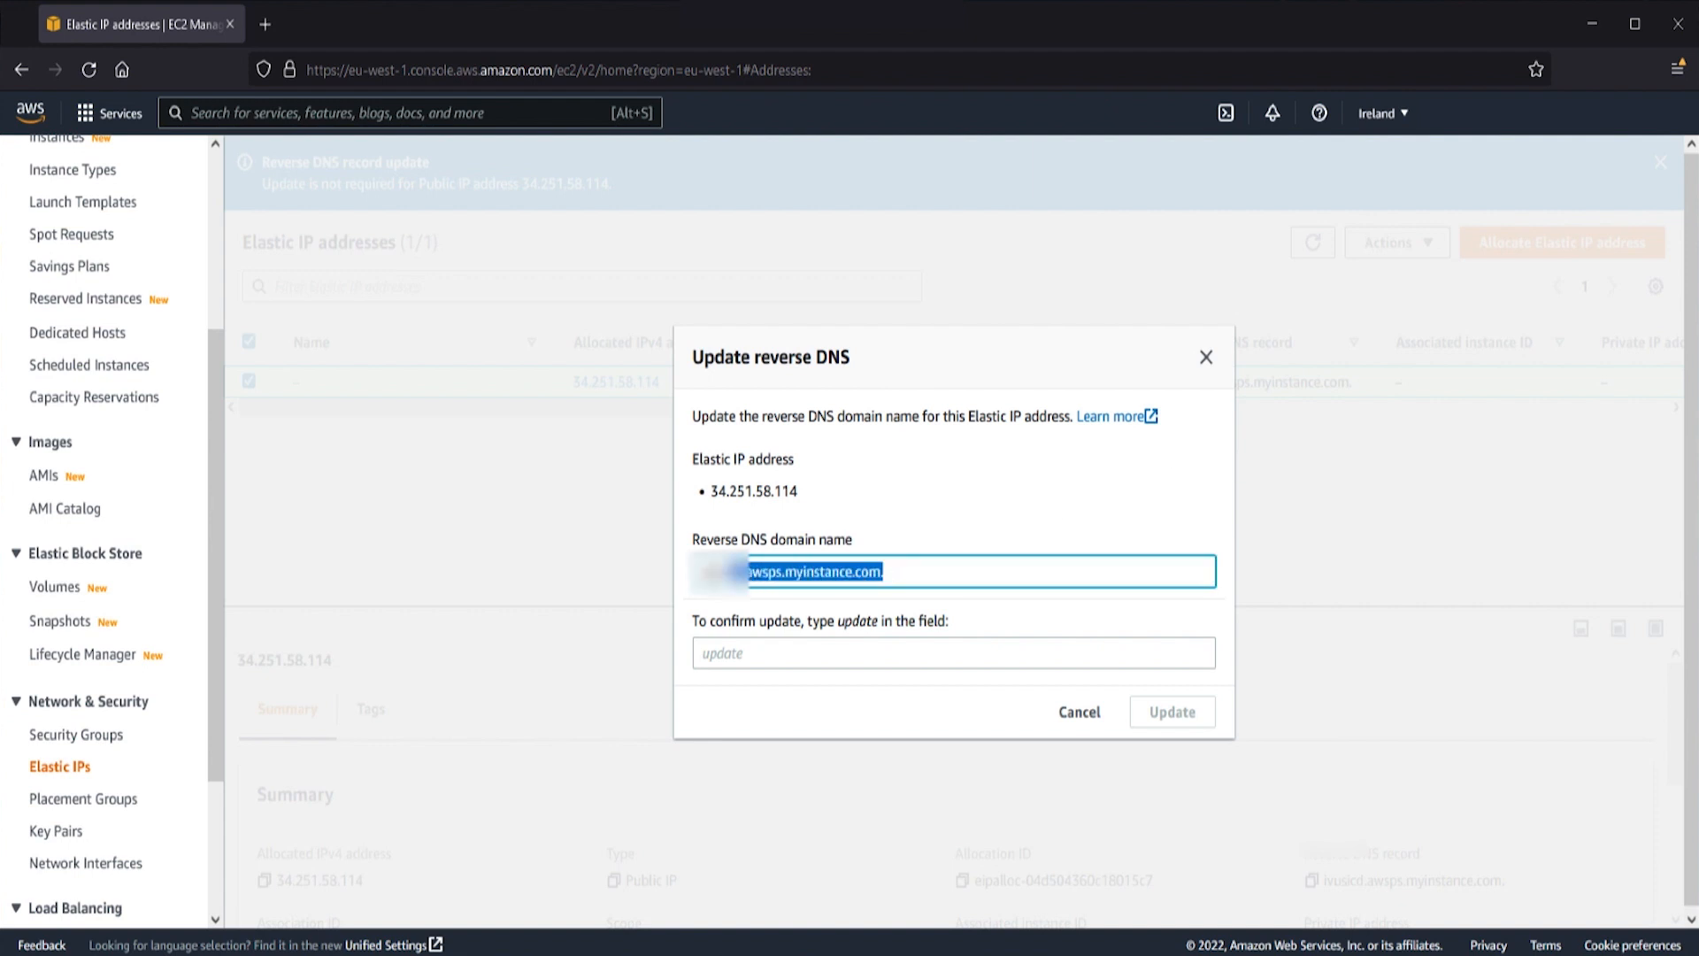
pyautogui.click(952, 652)
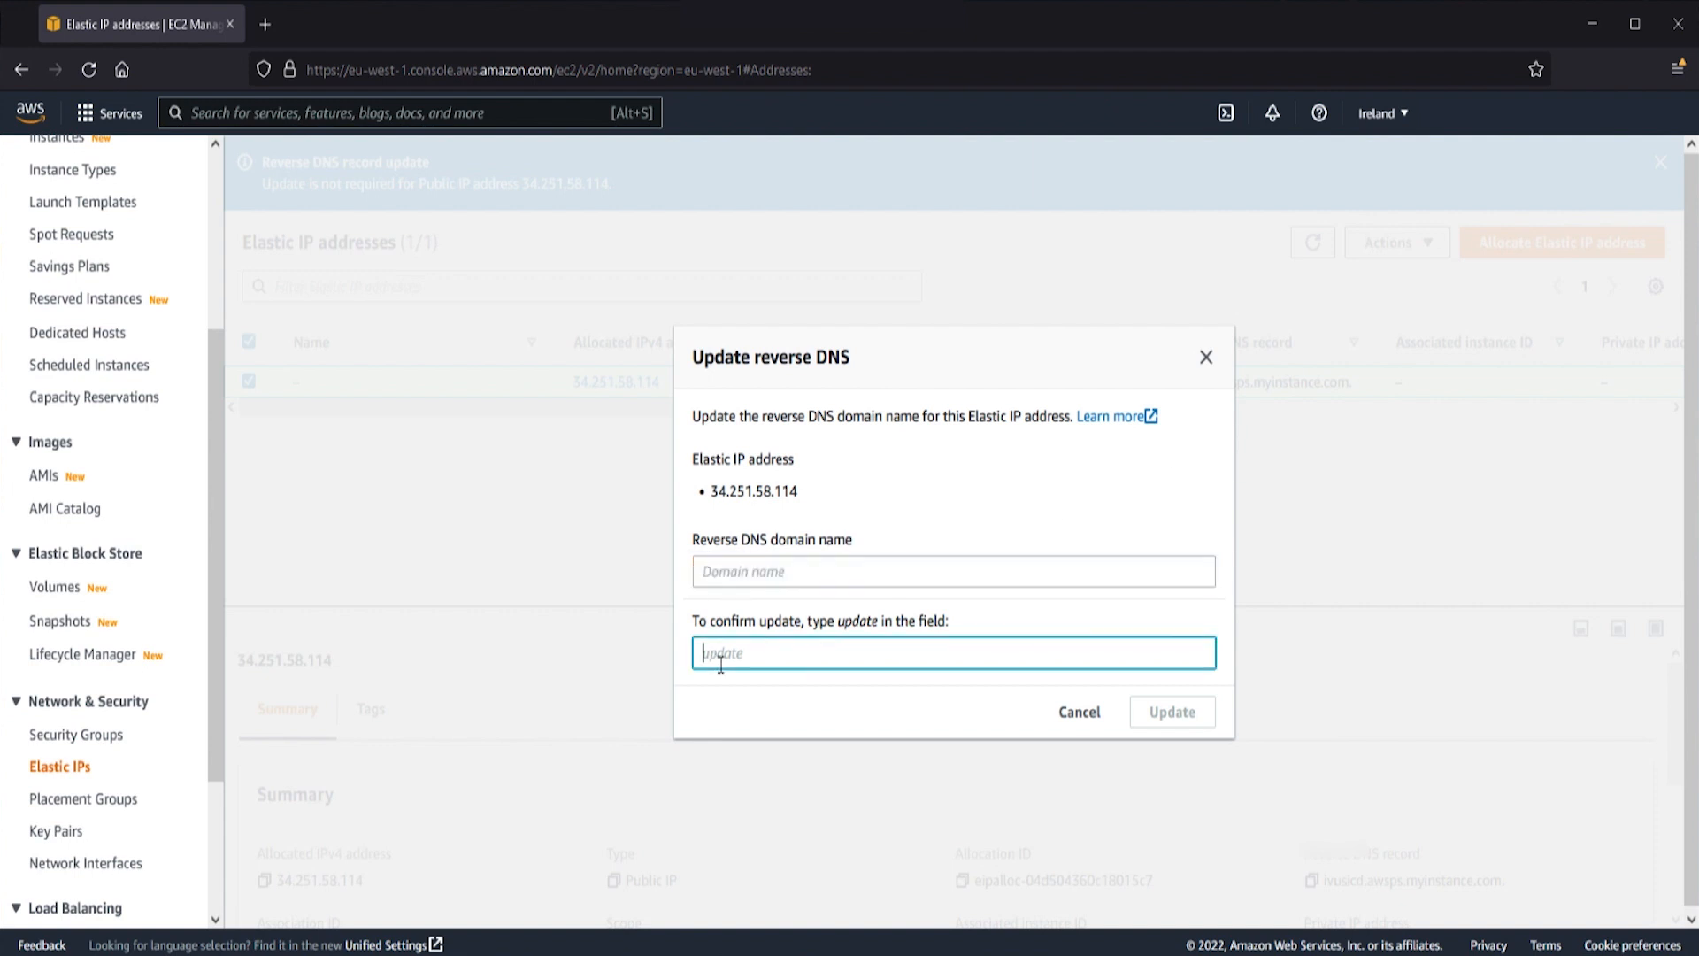
pyautogui.write('update')
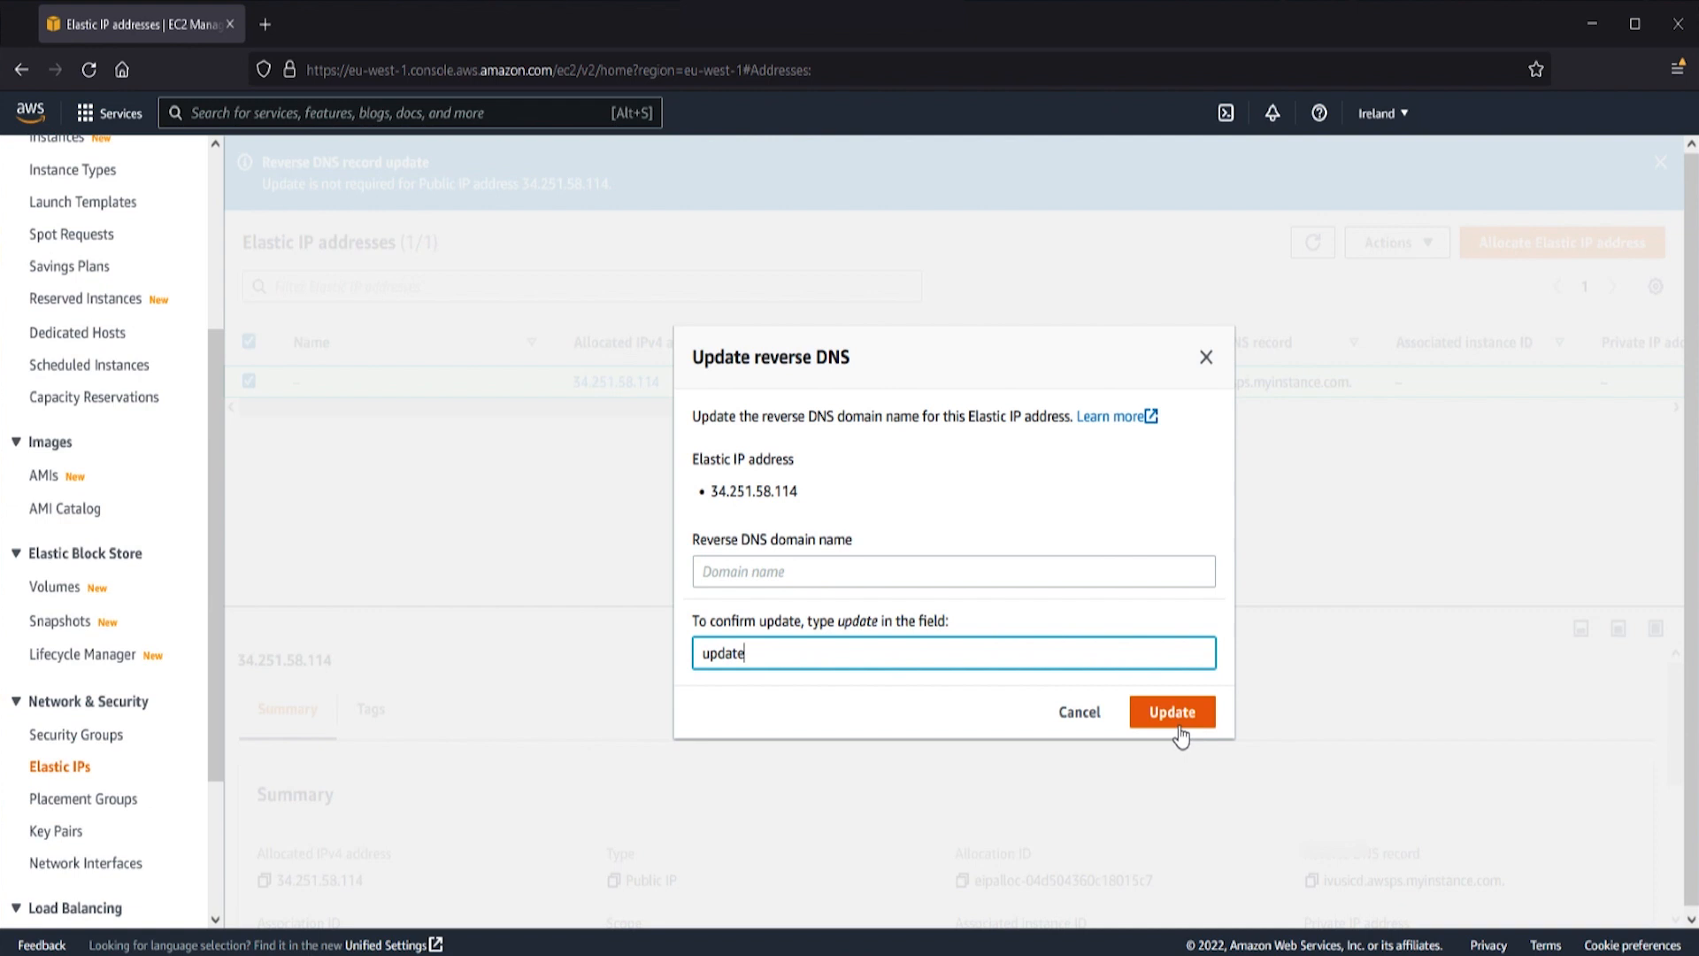
pyautogui.click(1170, 712)
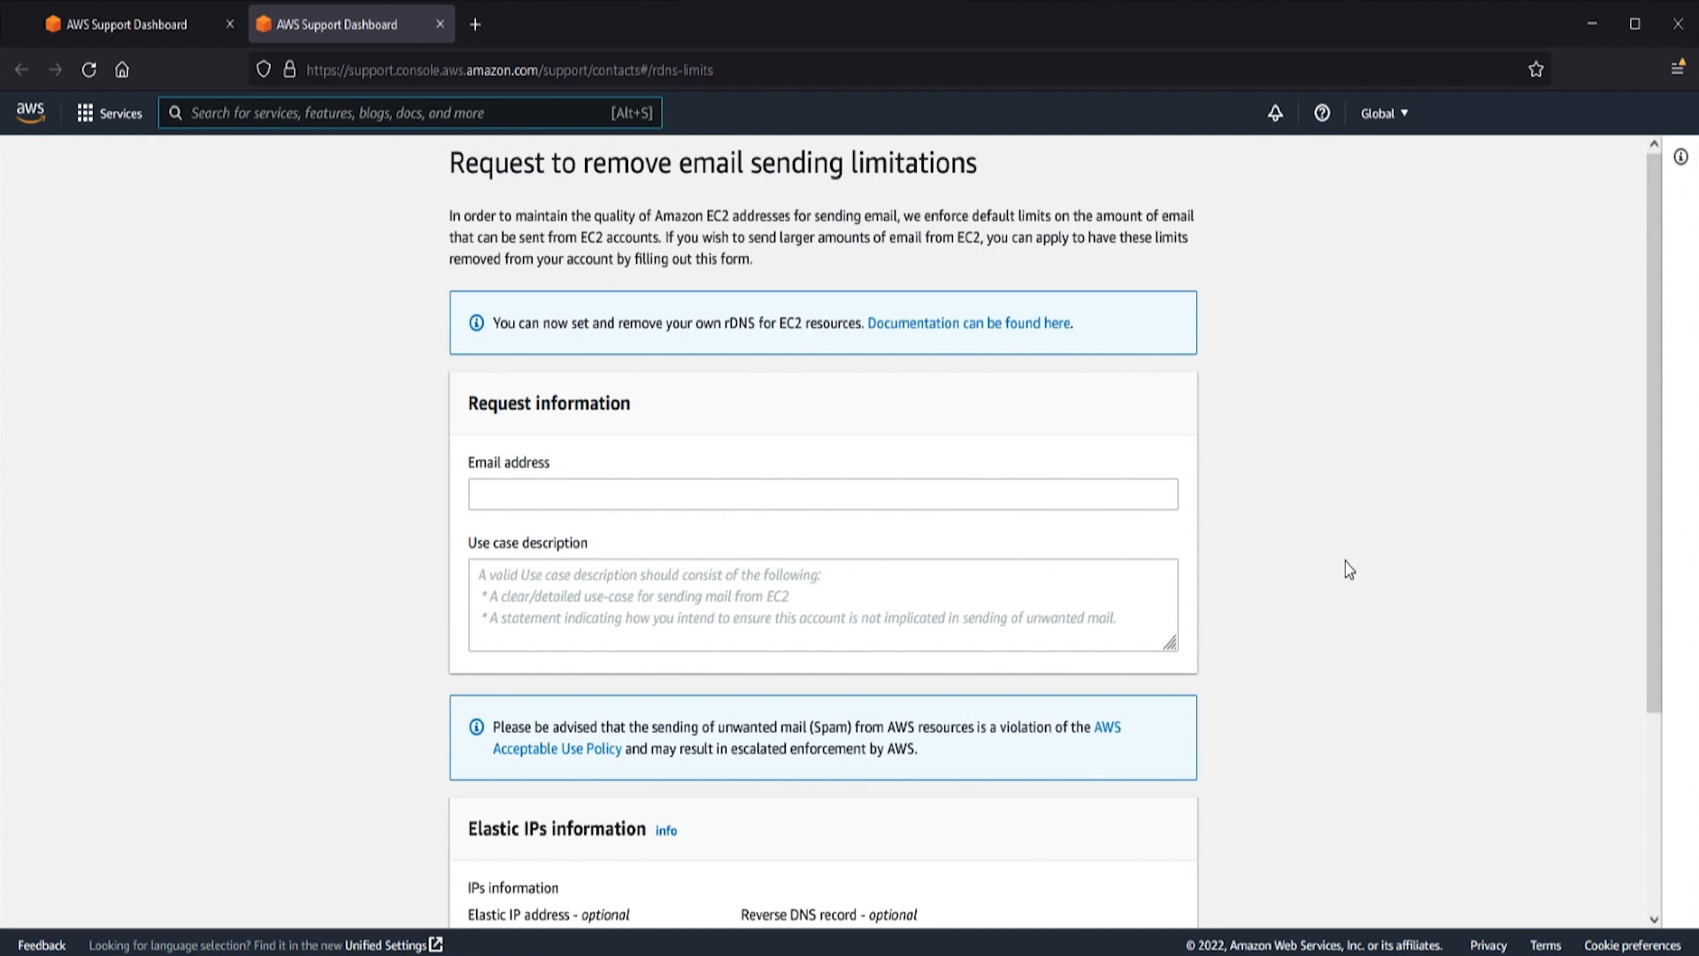
# Fill the support form asking to remove rDNS for Elastic IP 34.251.58.114 and submit it
pyautogui.scroll(-3)
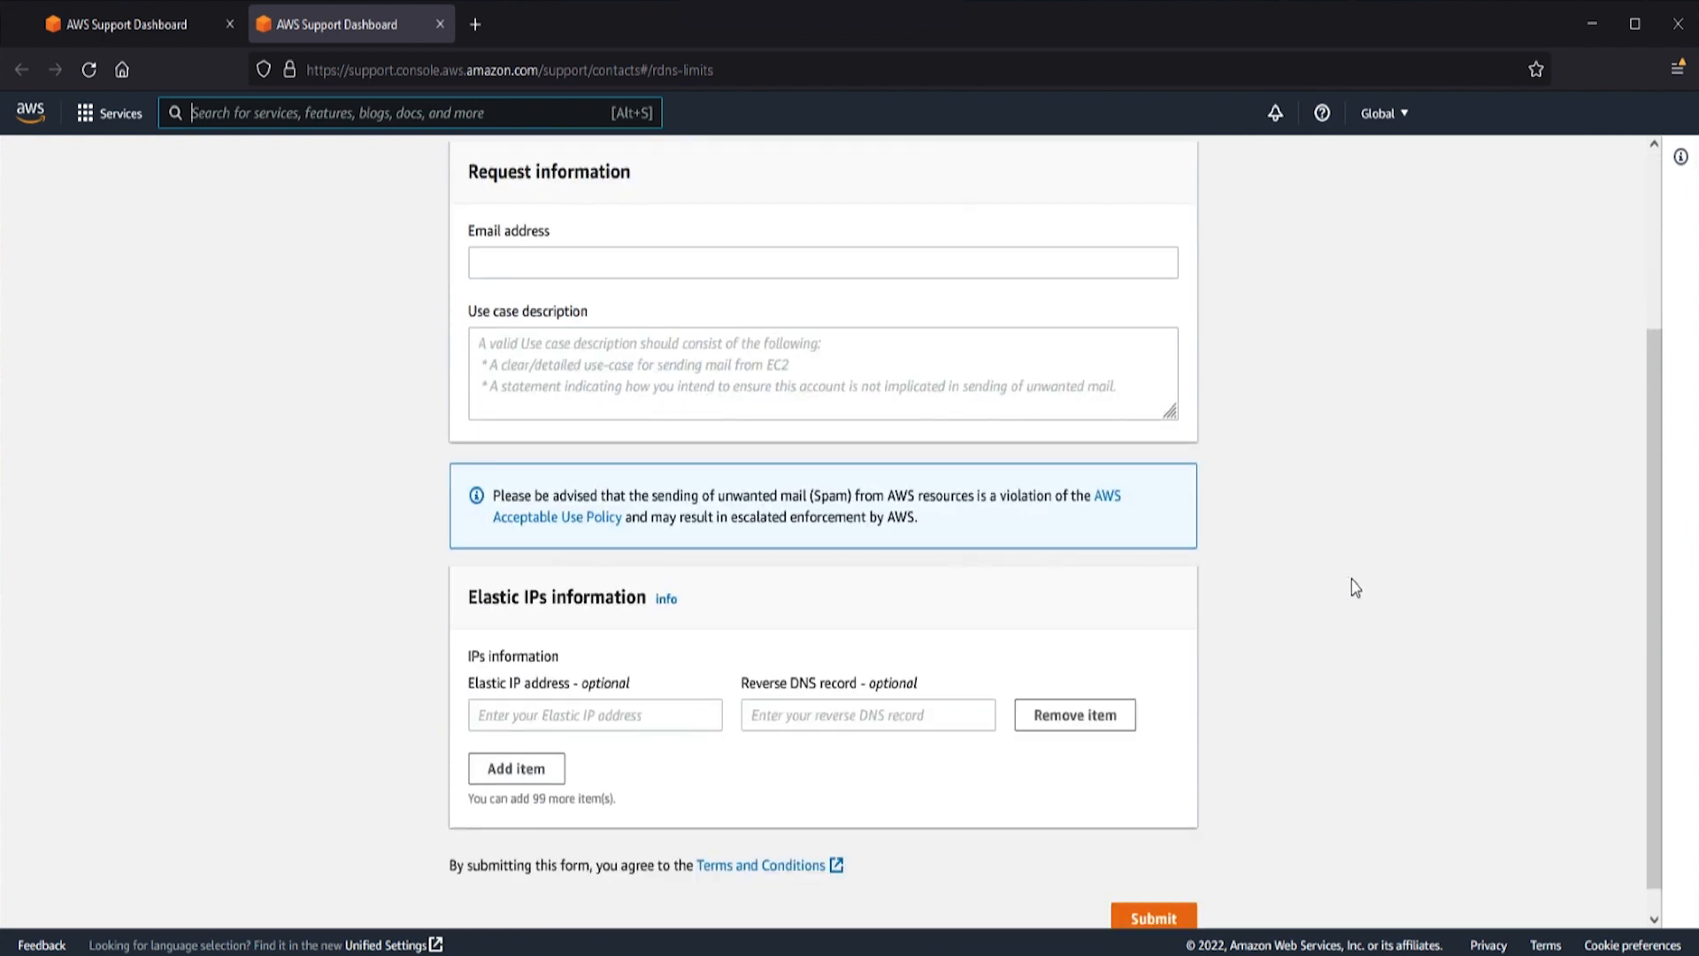
pyautogui.scroll(-3)
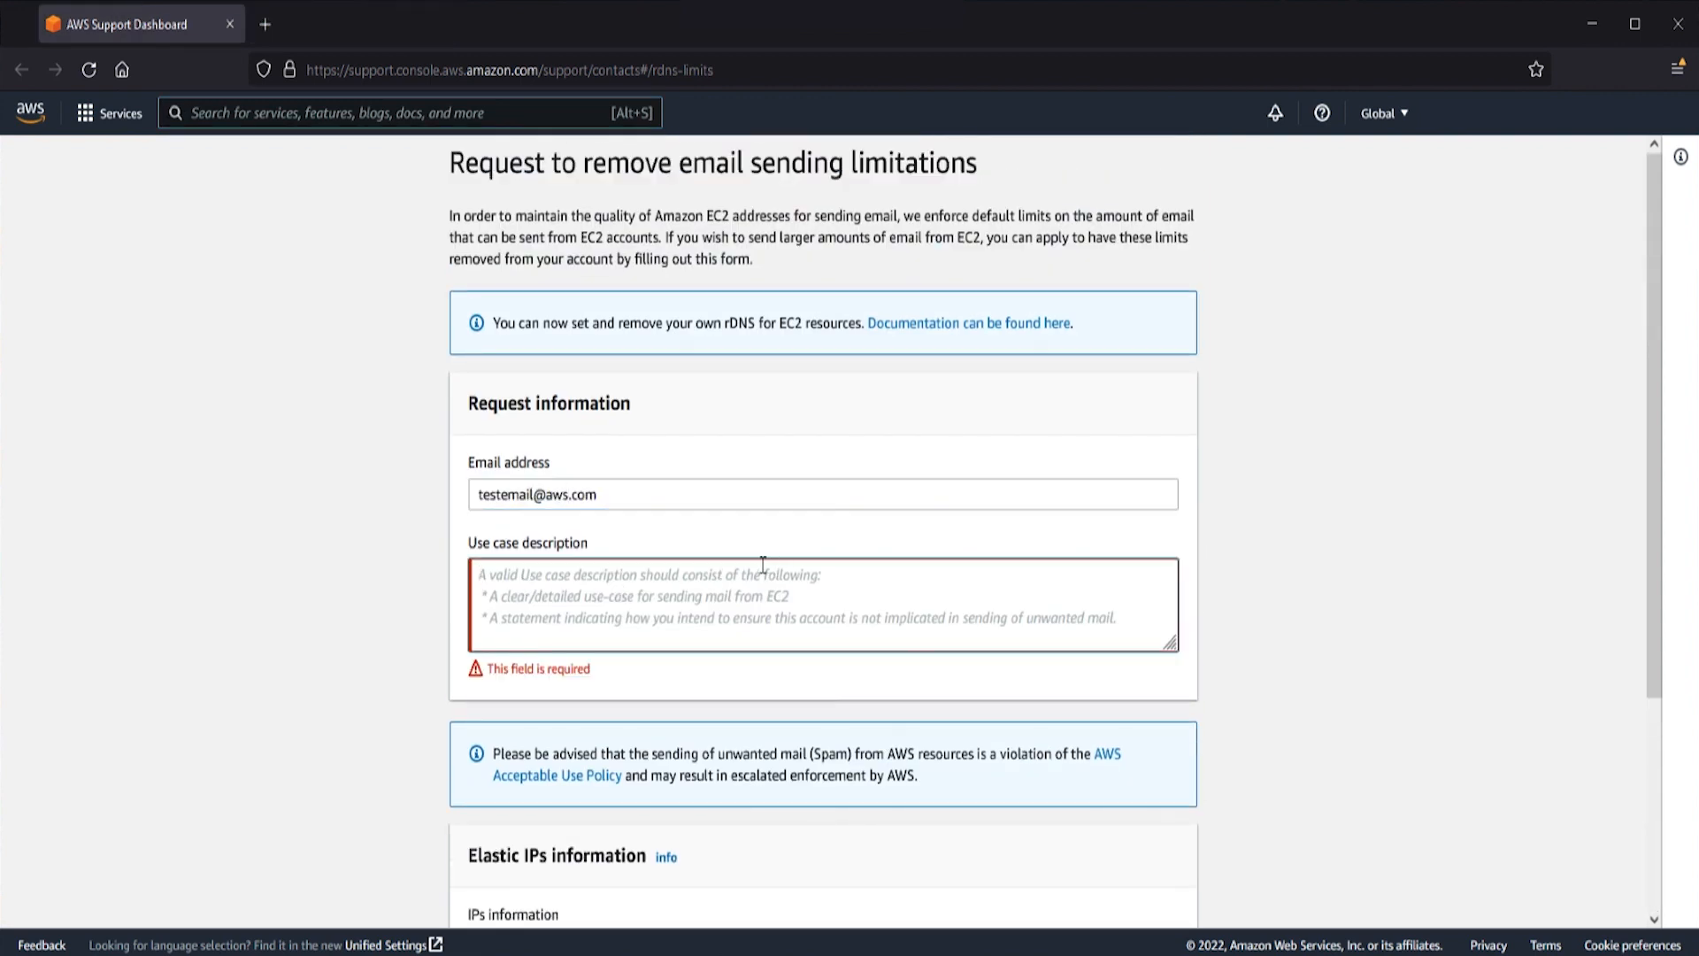
pyautogui.write('Can you please remove the rDNS for the mentioned EIP. Thank you')
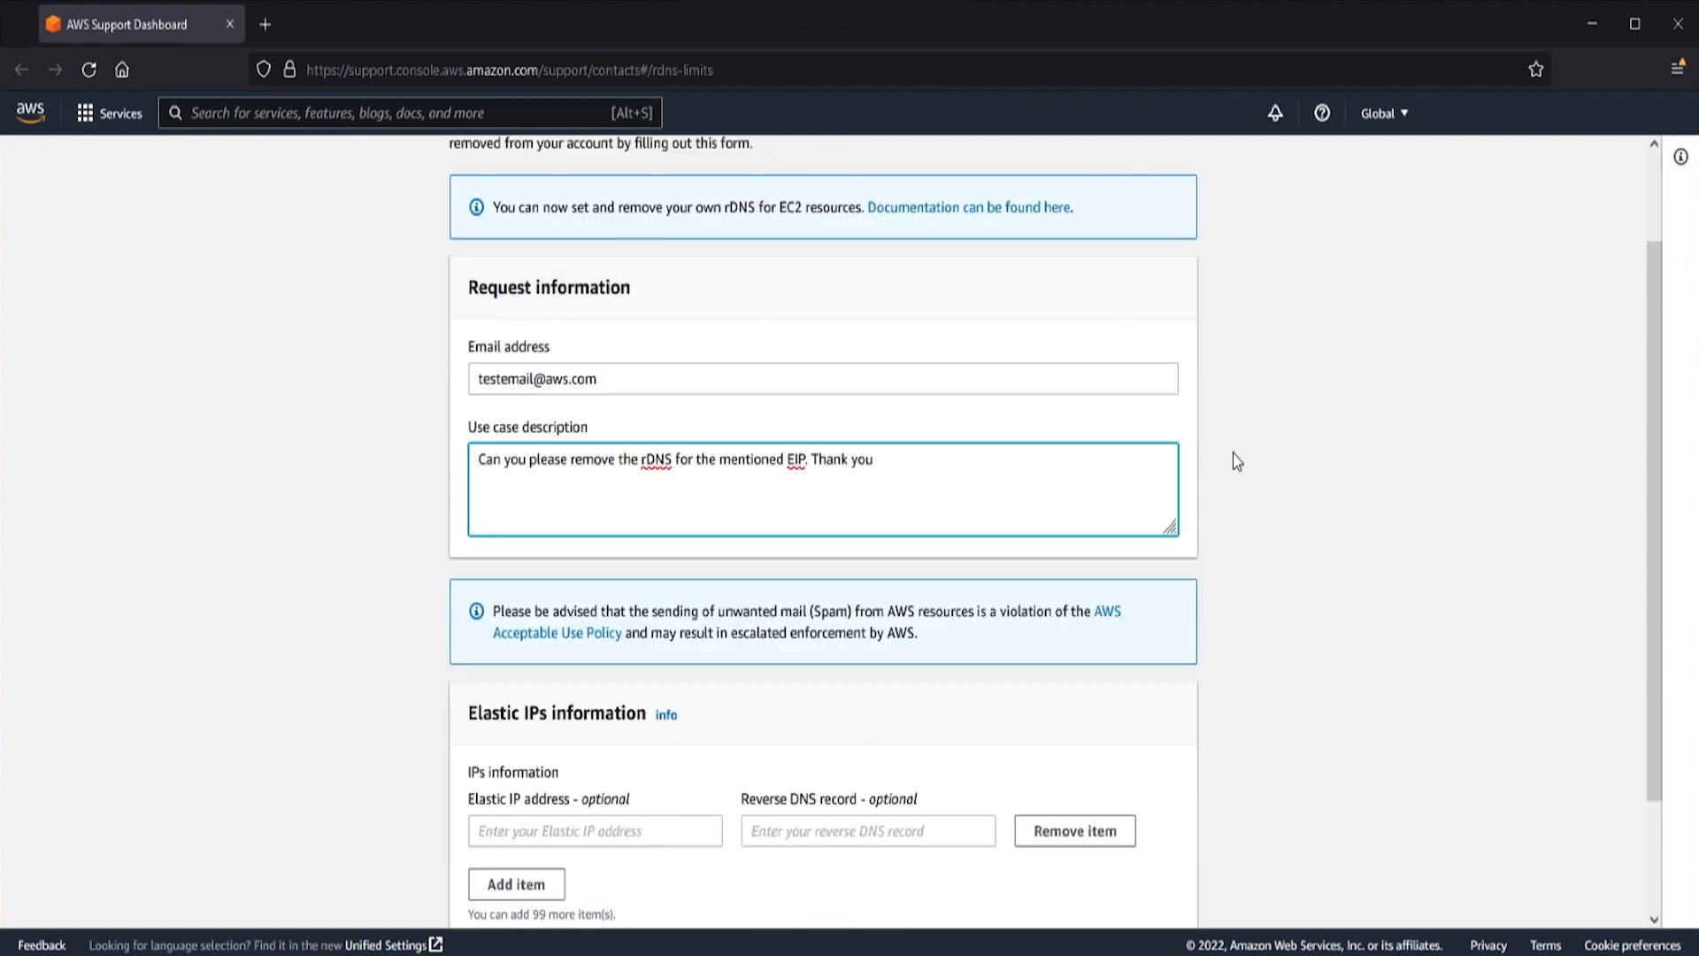
pyautogui.write('34.251.58.114')
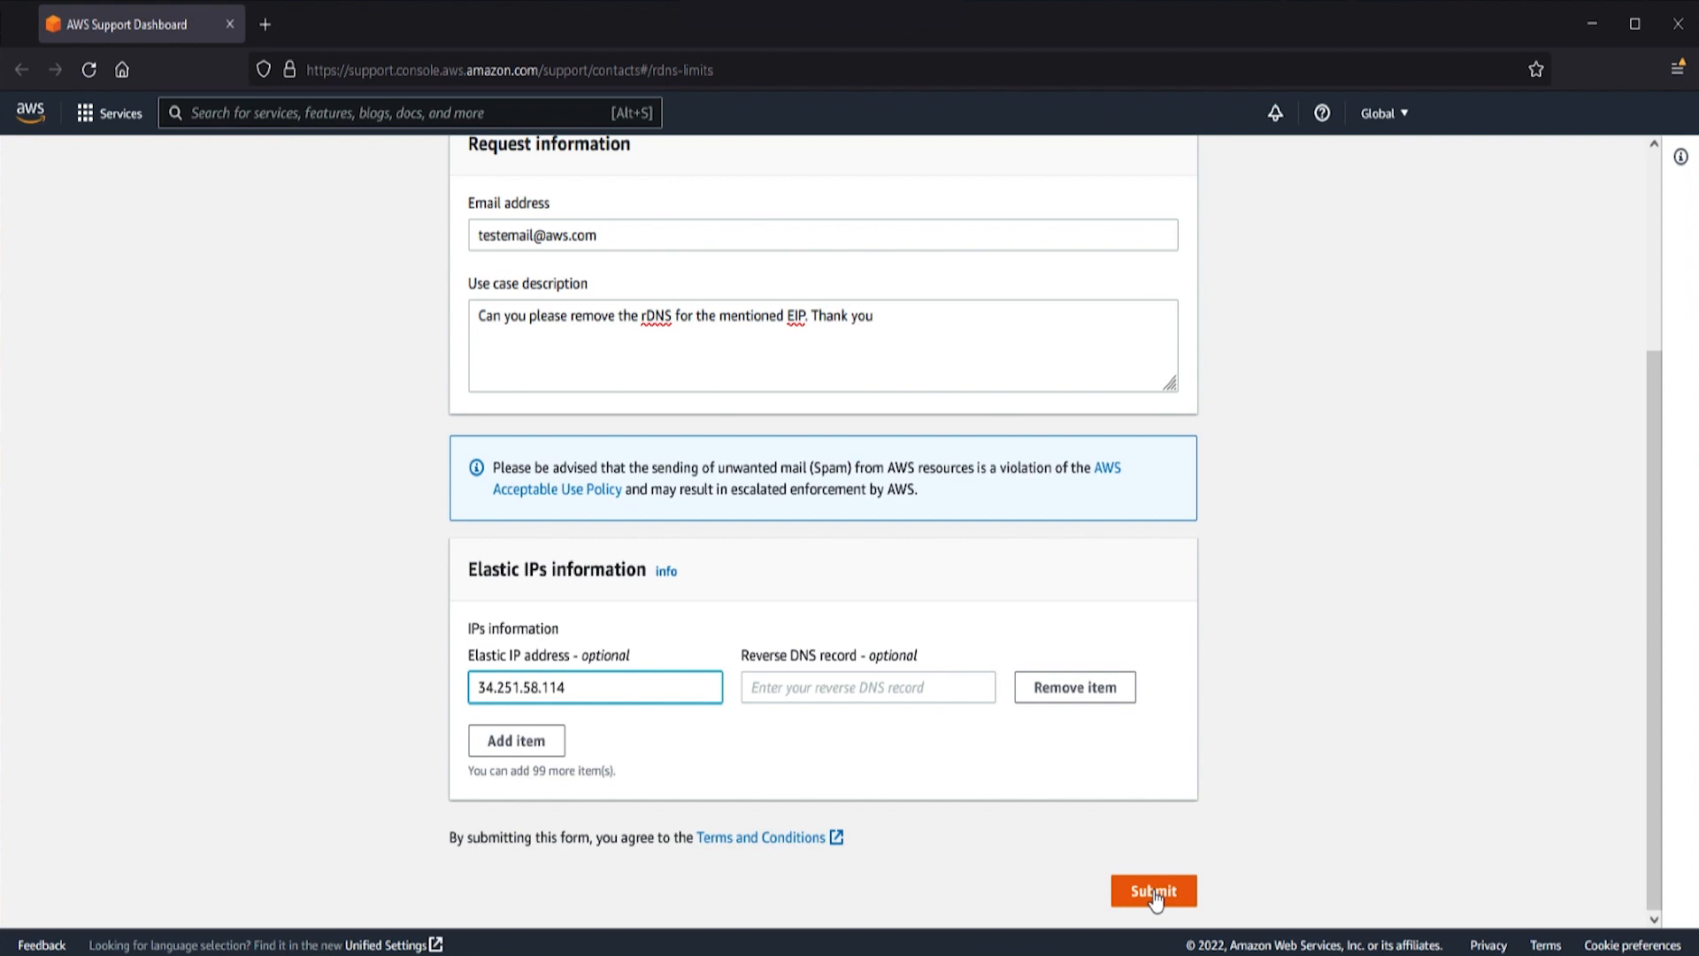
pyautogui.click(594, 686)
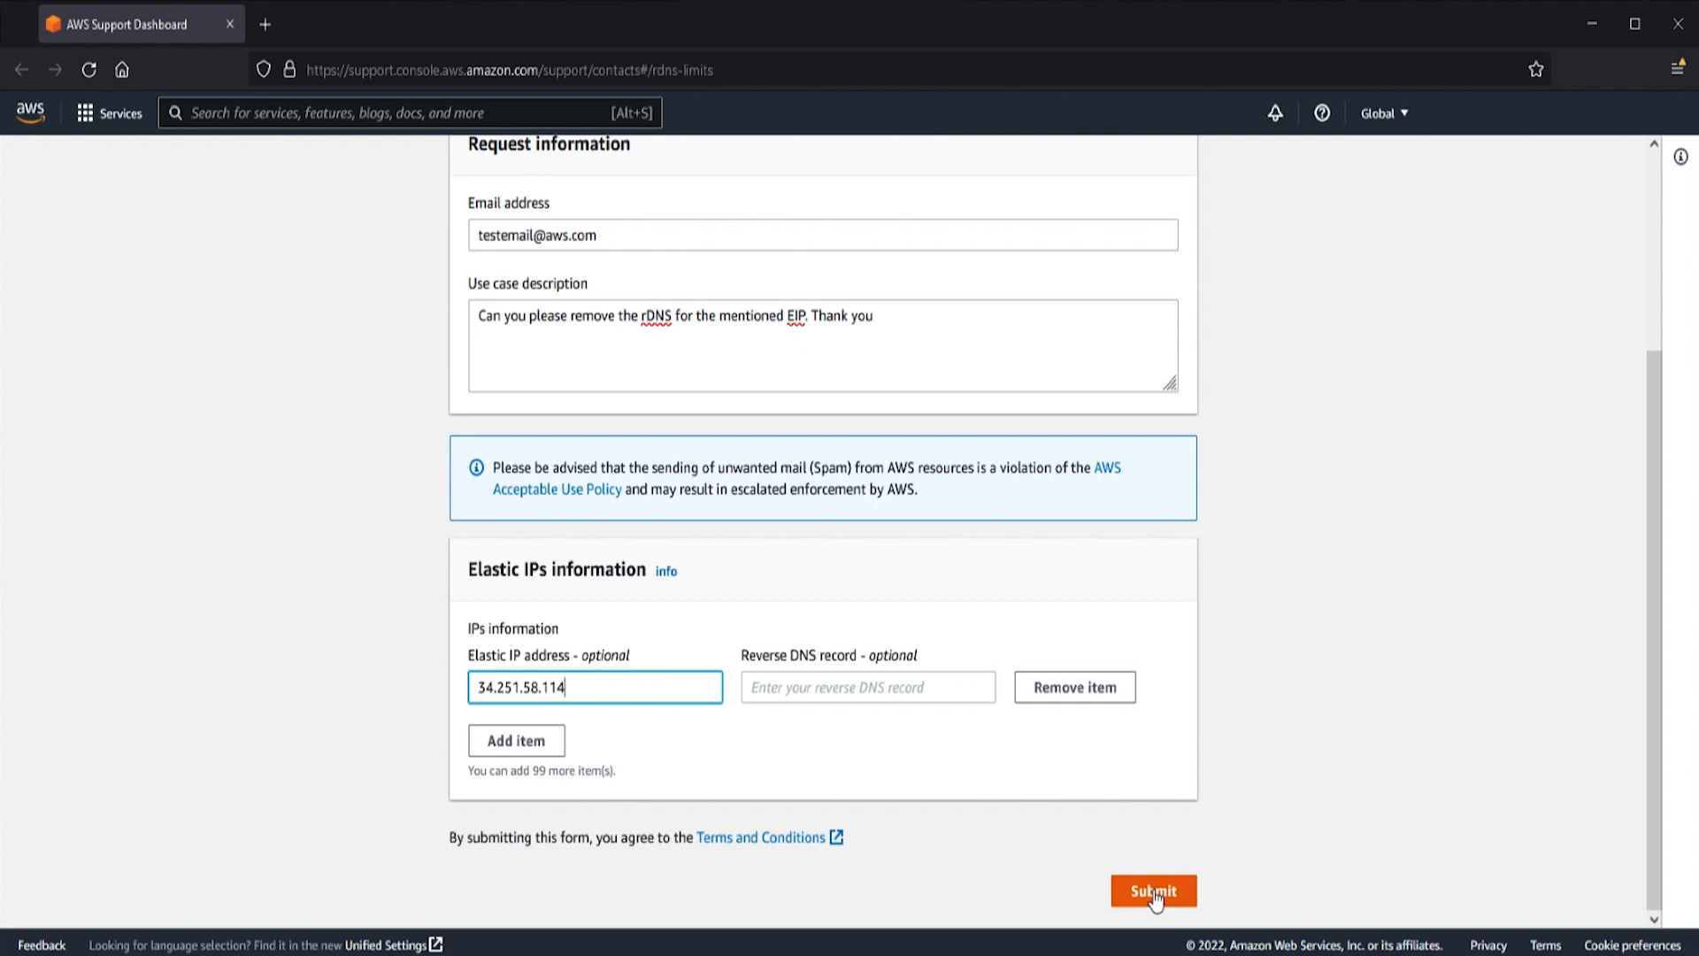
pyautogui.click(1153, 889)
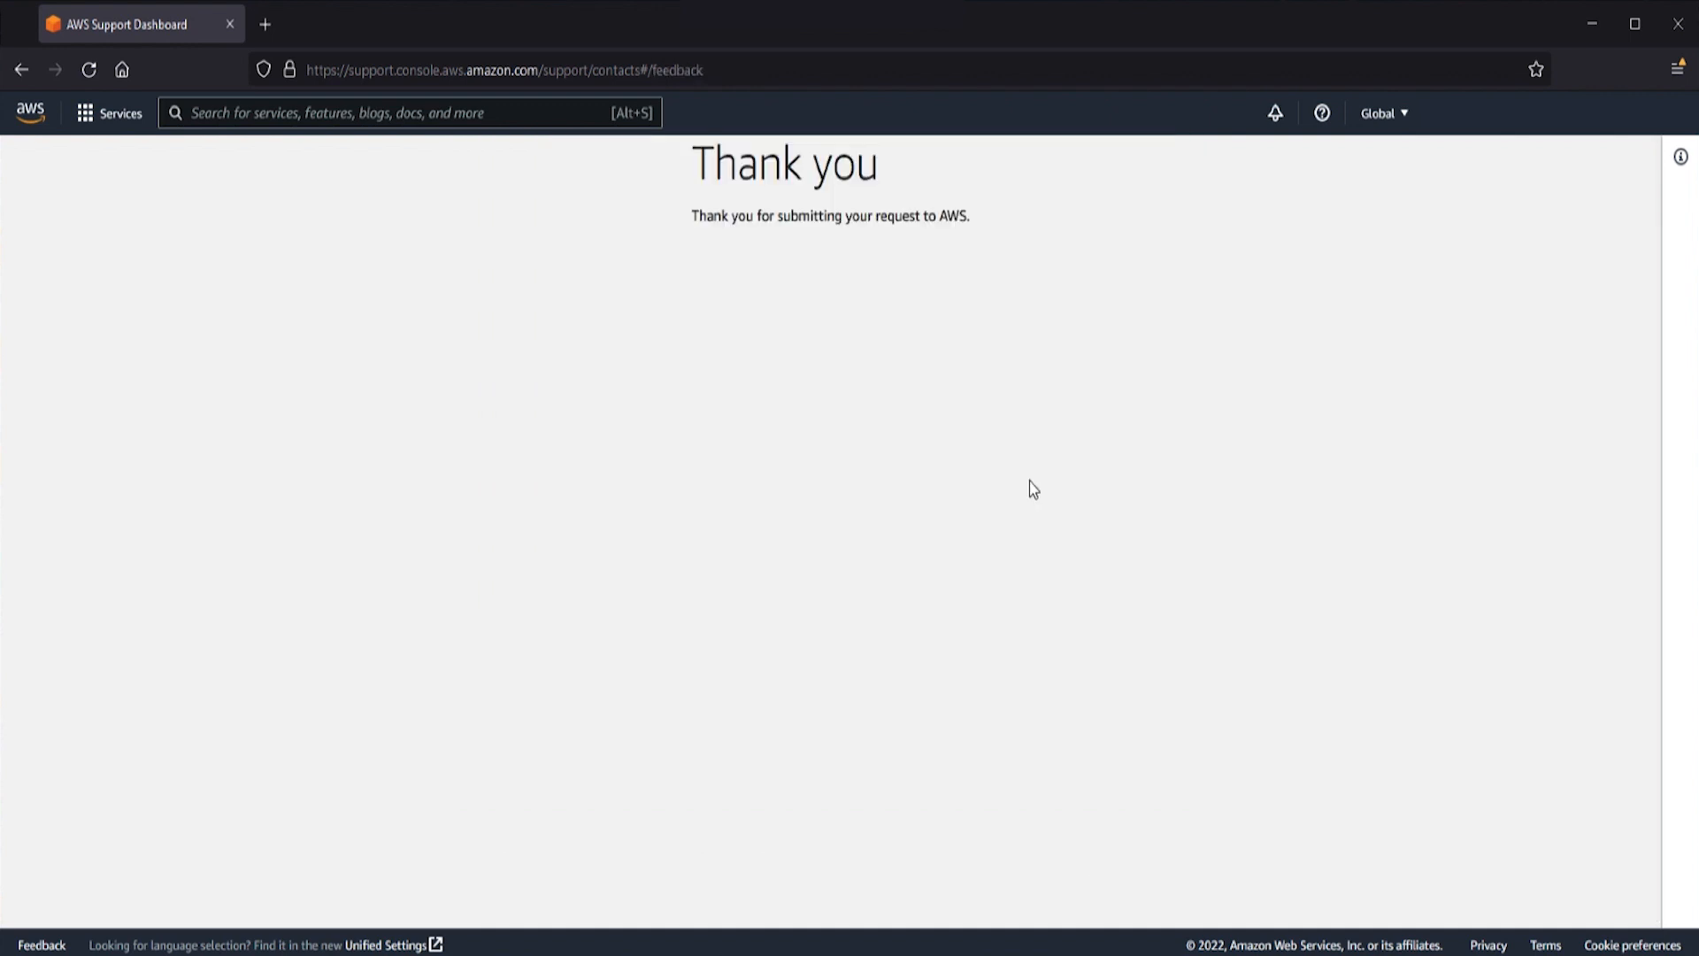
pyautogui.moveTo(974, 507)
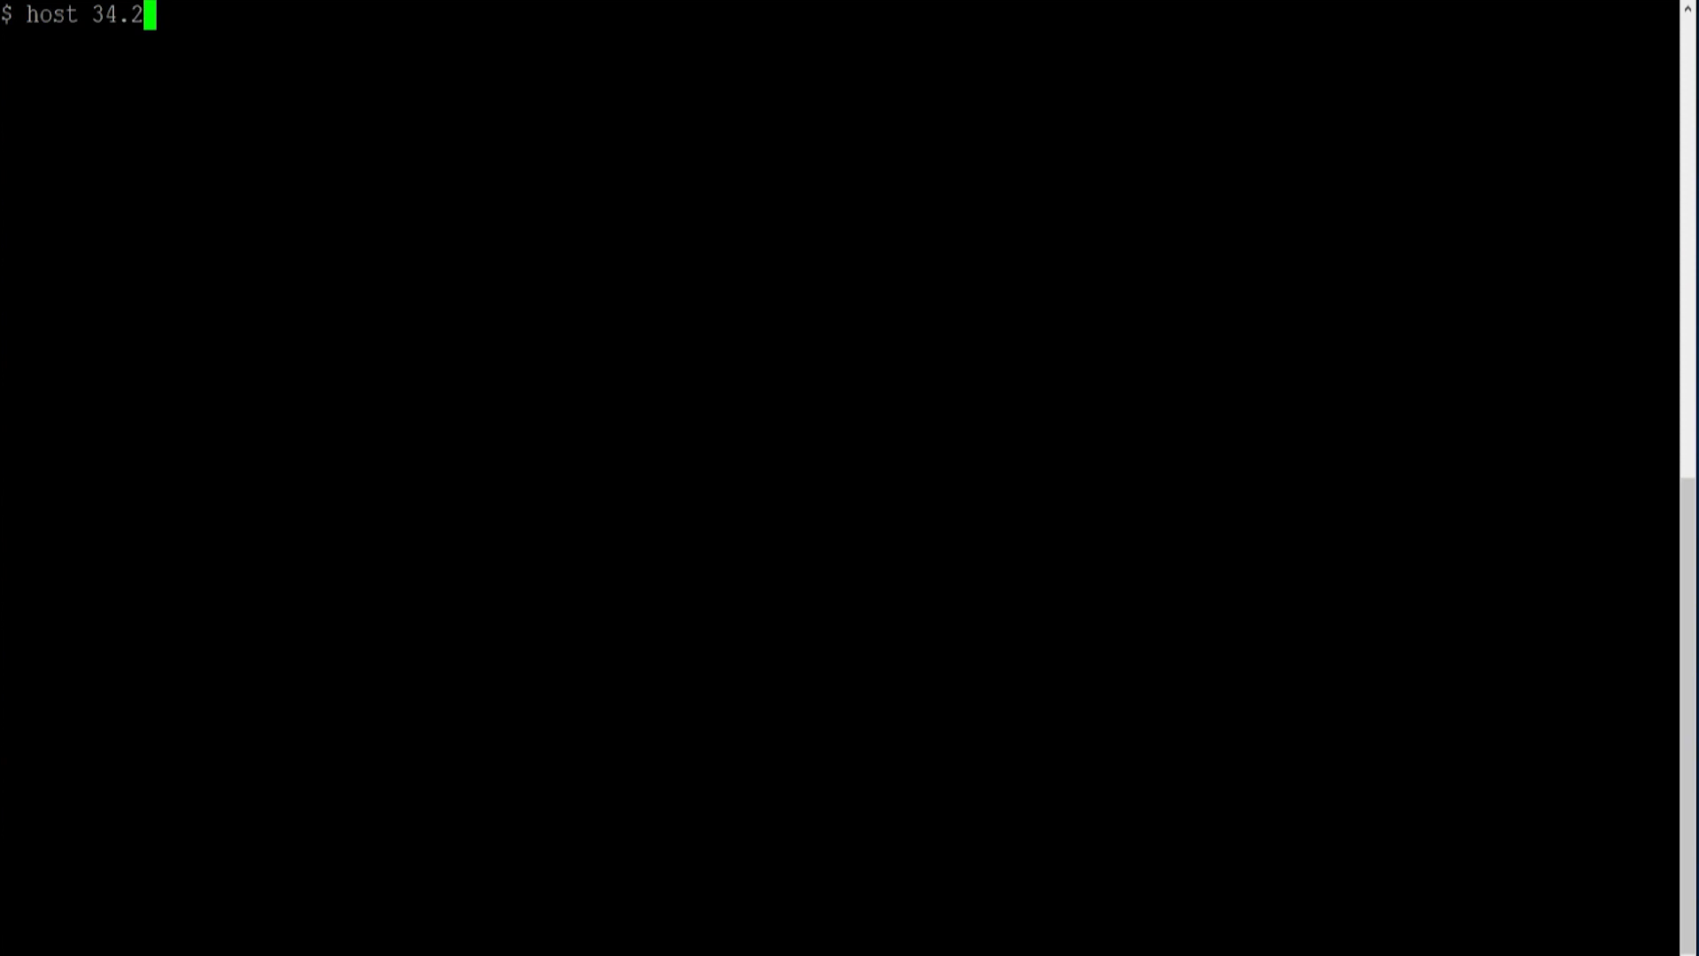
# Run a host lookup on 34.251.58.114 to check its reverse DNS hostname
pyautogui.write('51.')
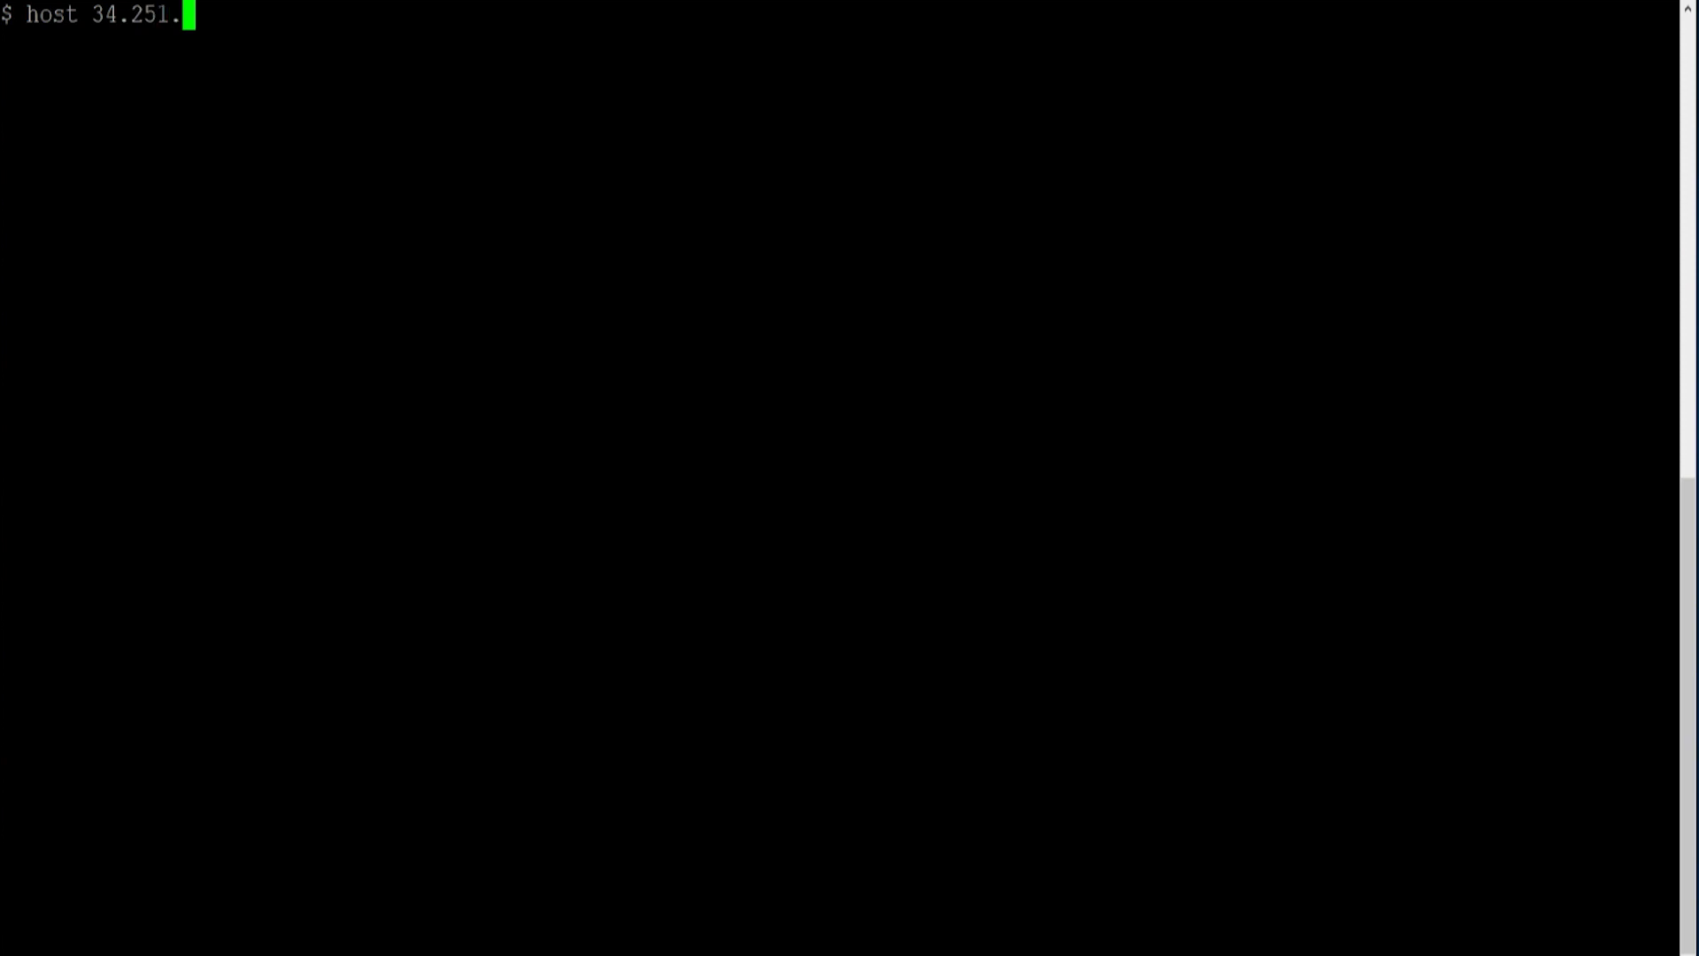
pyautogui.write('58.11')
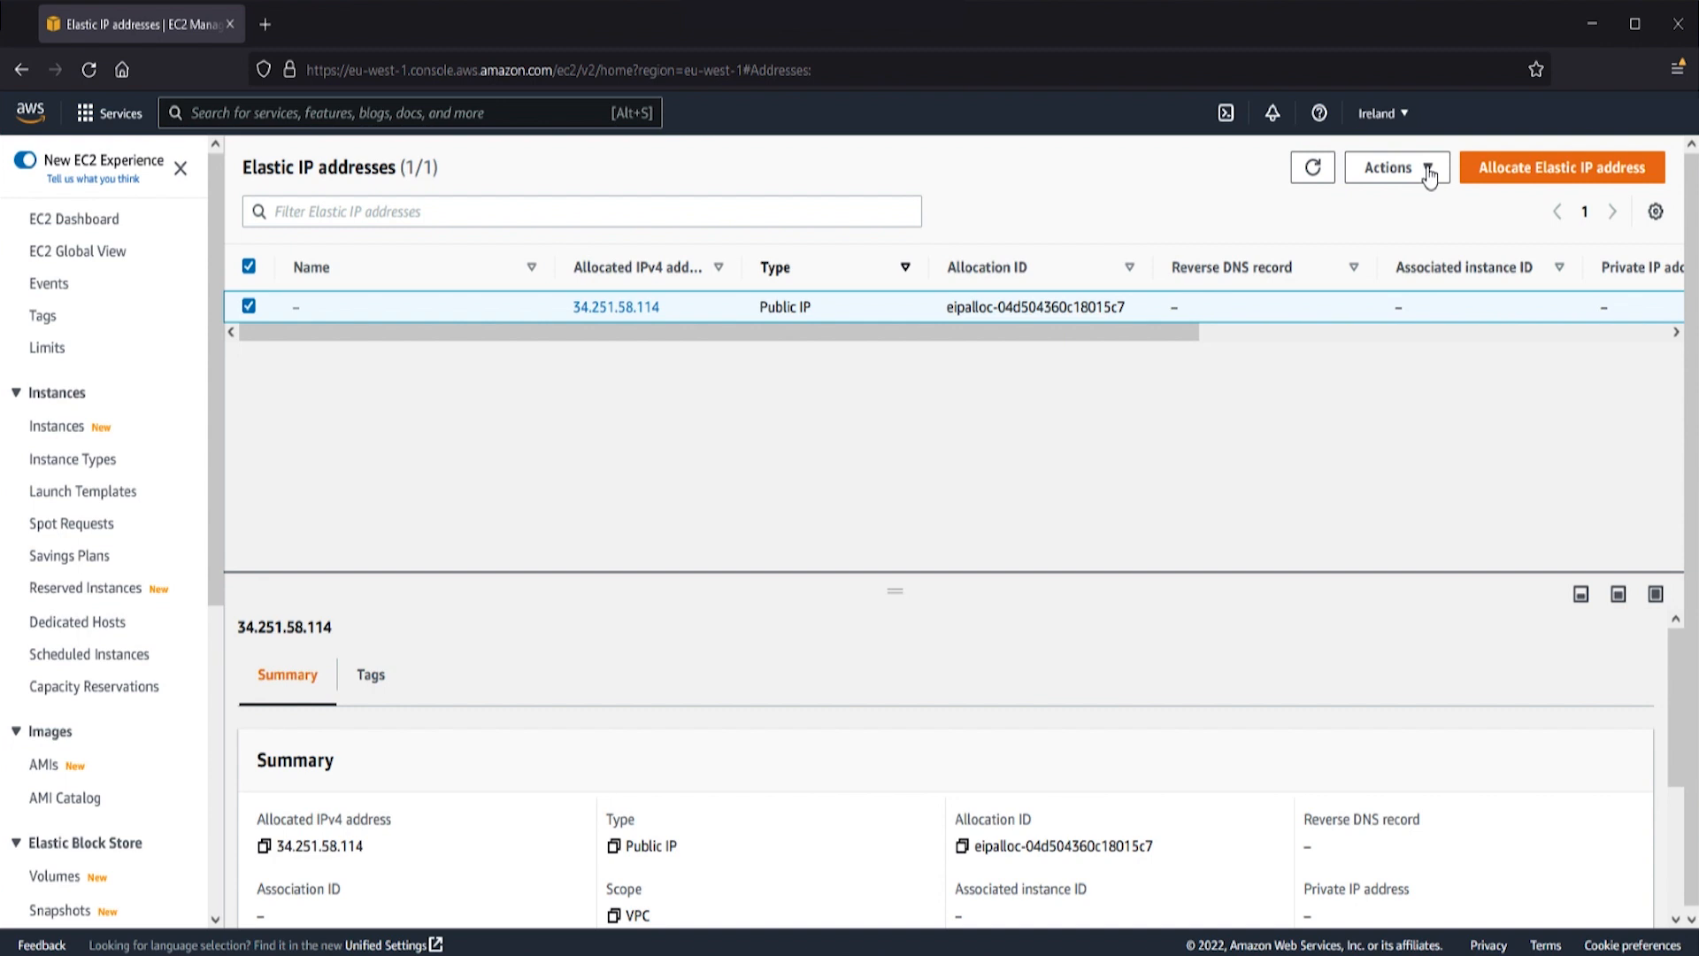
# Release Elastic IP 34.251.58.114 from the account and confirm
pyautogui.click(1396, 167)
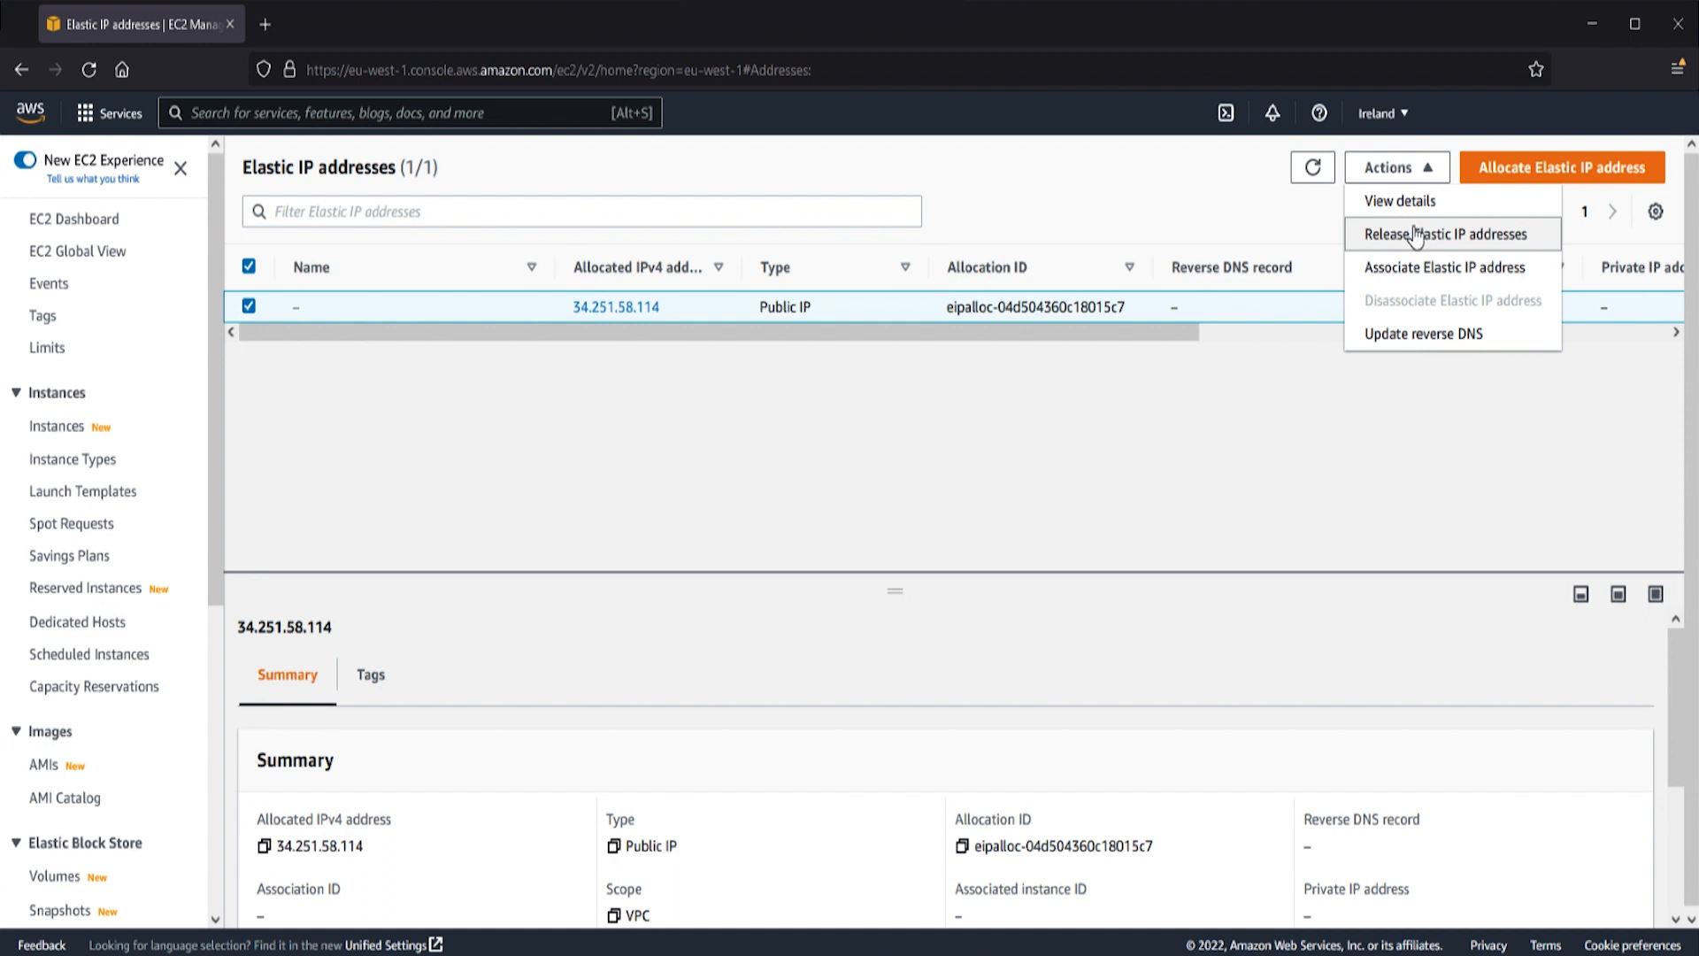
pyautogui.click(1447, 232)
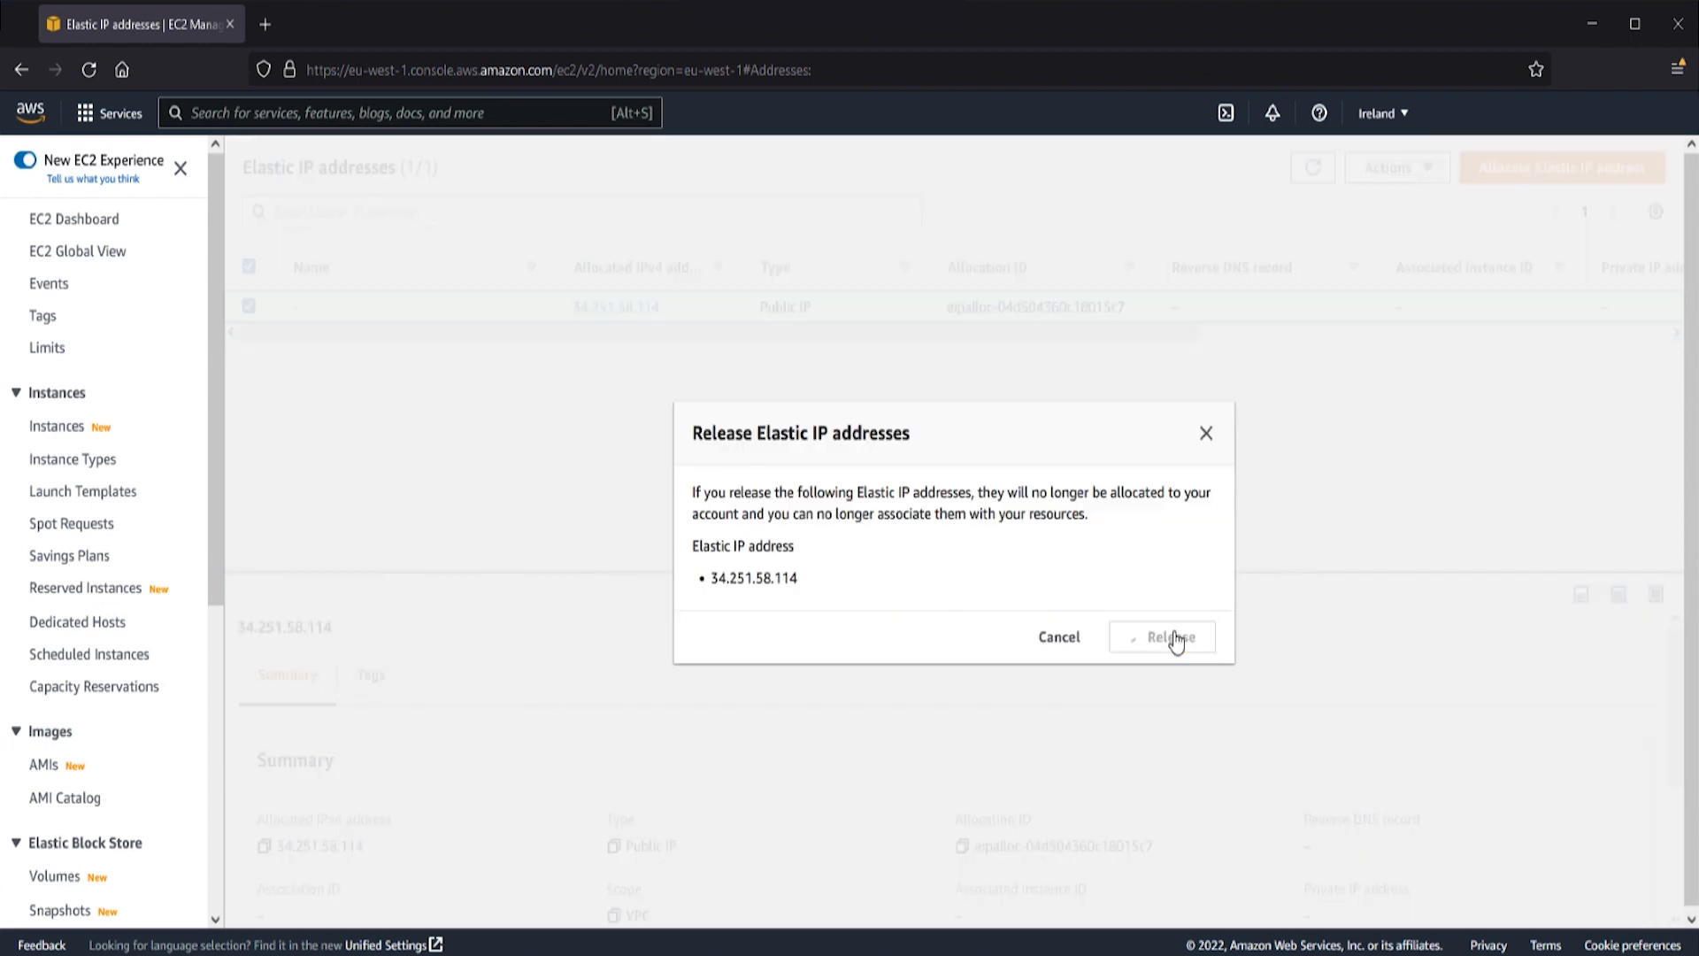
pyautogui.click(1169, 637)
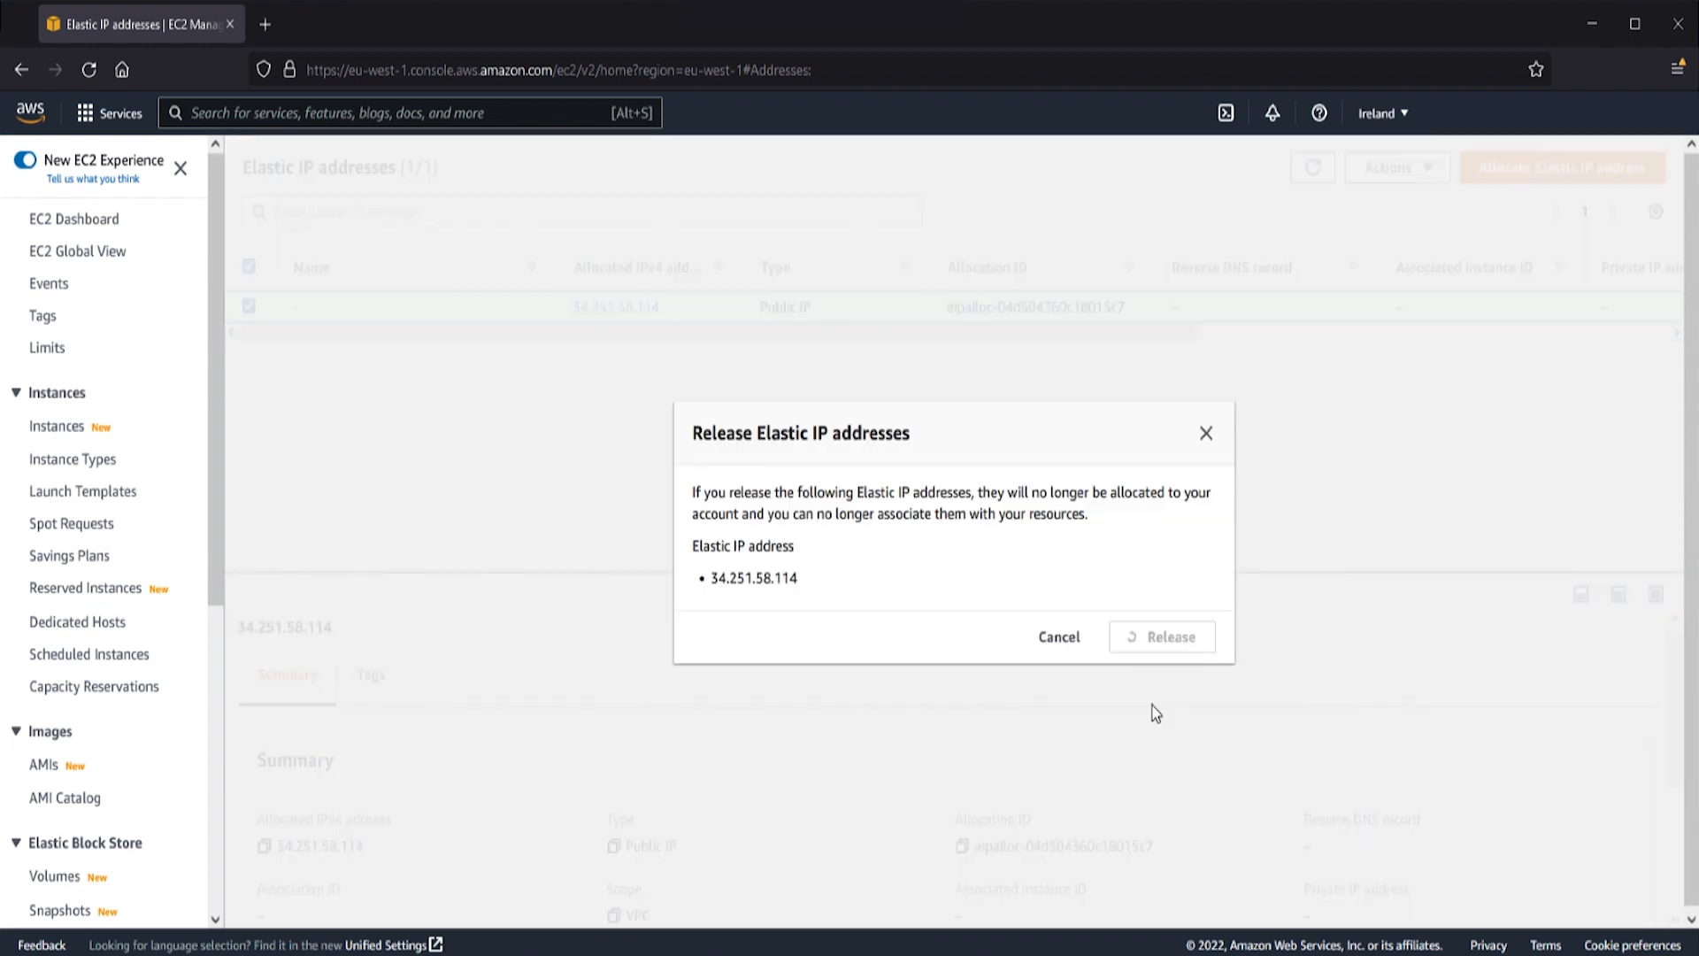
pyautogui.click(1161, 636)
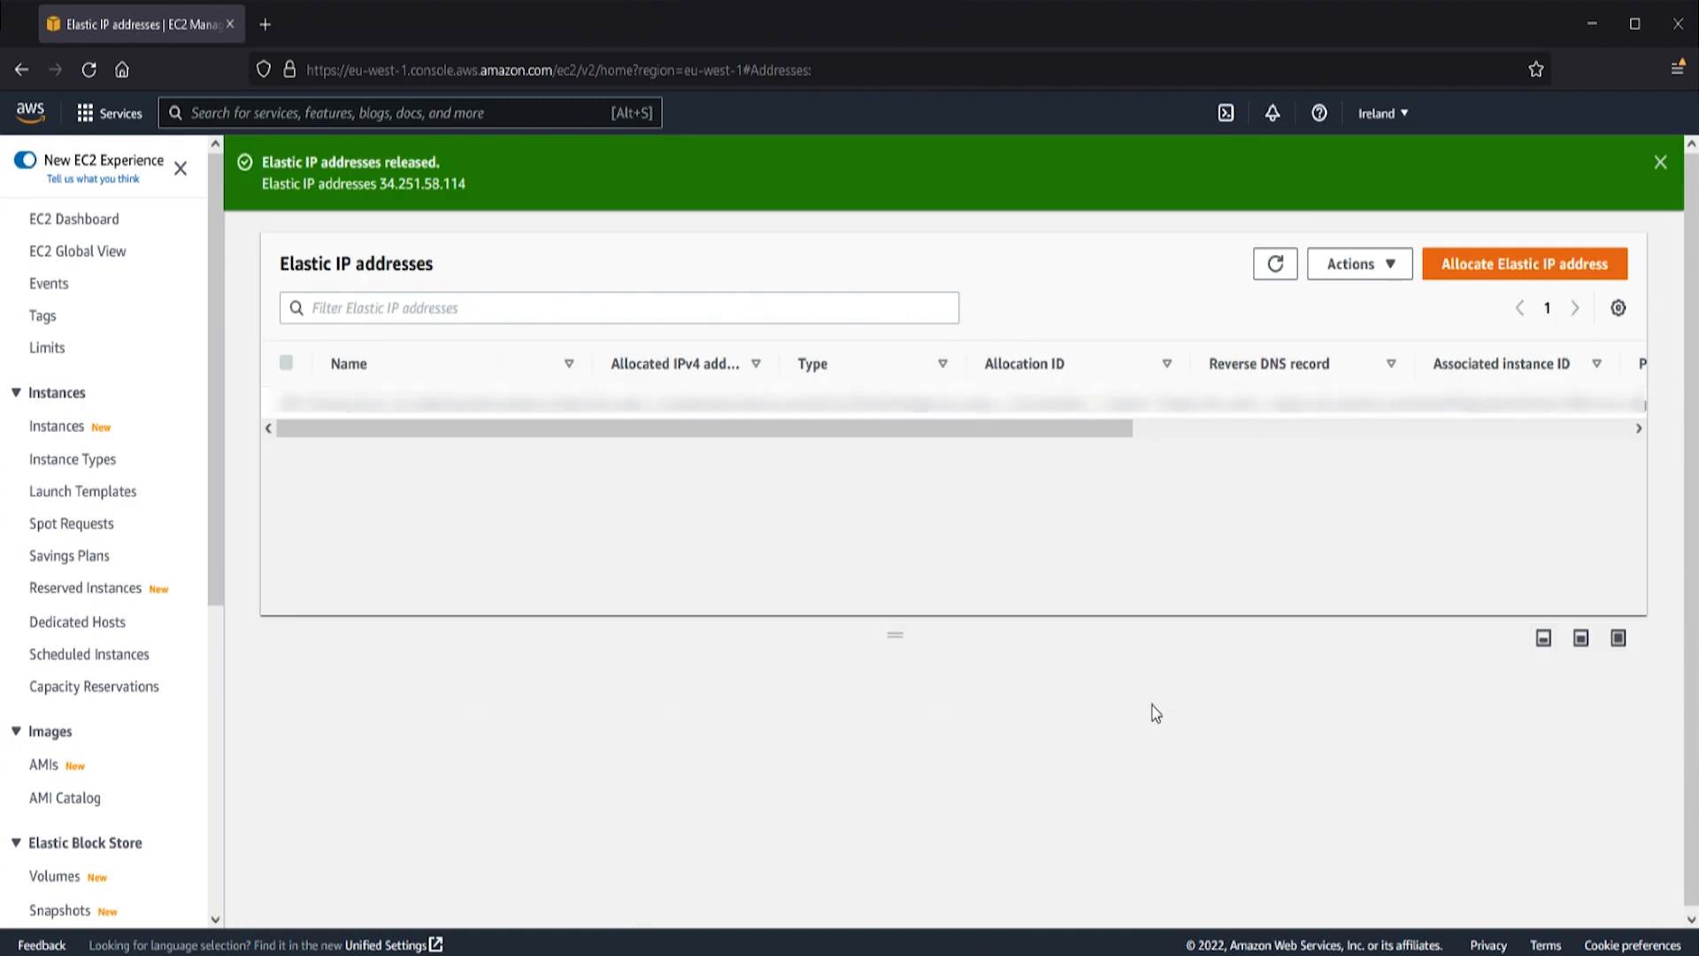